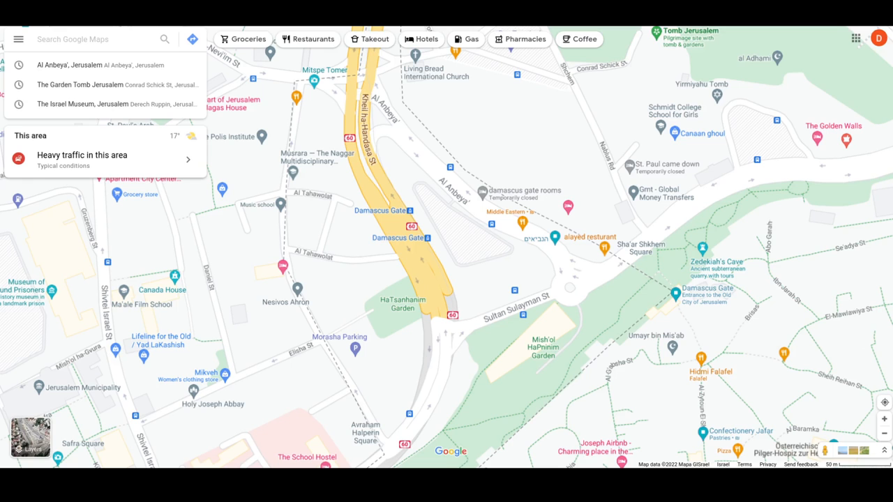
mouse_move(459, 348)
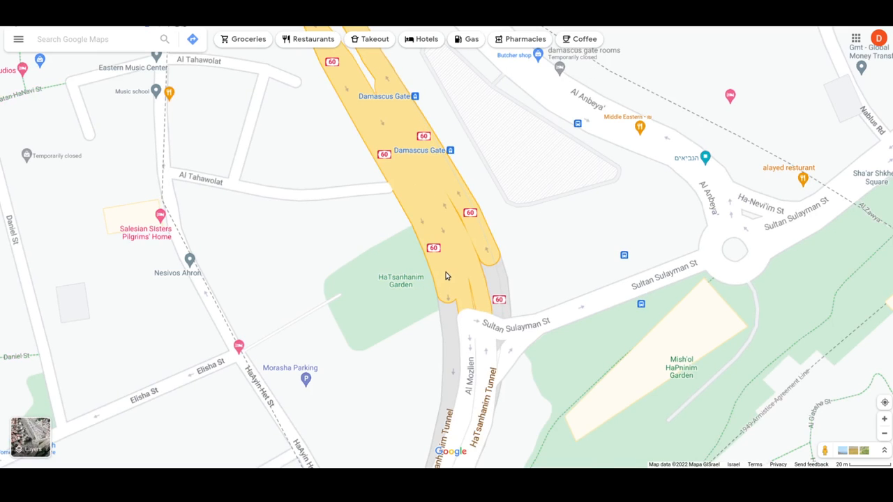
mouse_move(482, 300)
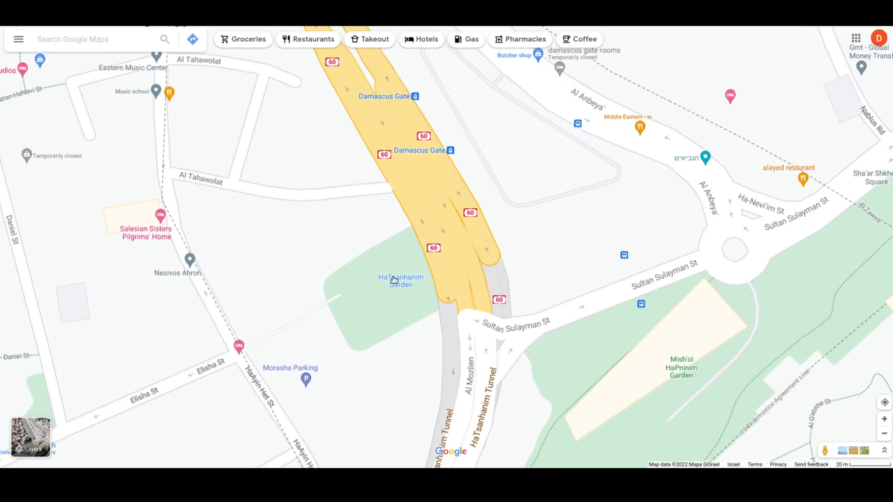
mouse_move(379, 296)
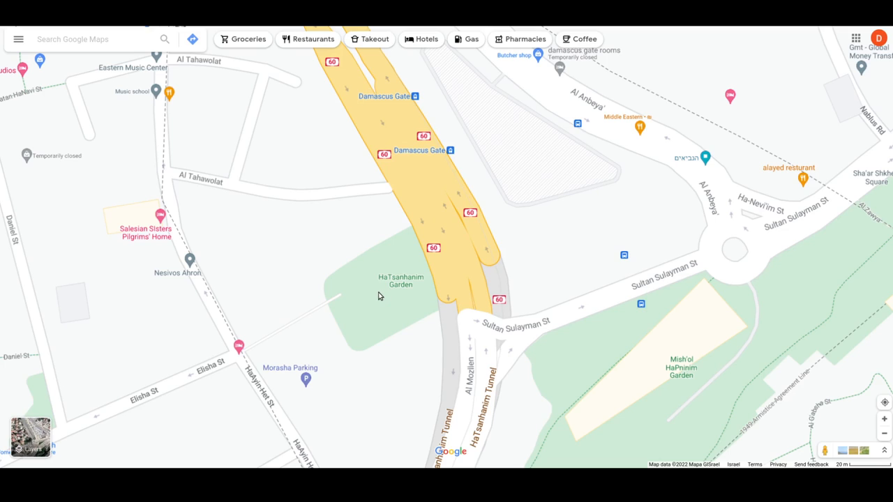
Step: Copy the coordinates 31.78161, 35.22756 of a spot inside HaTsanhanim Garden
right_click(388, 296)
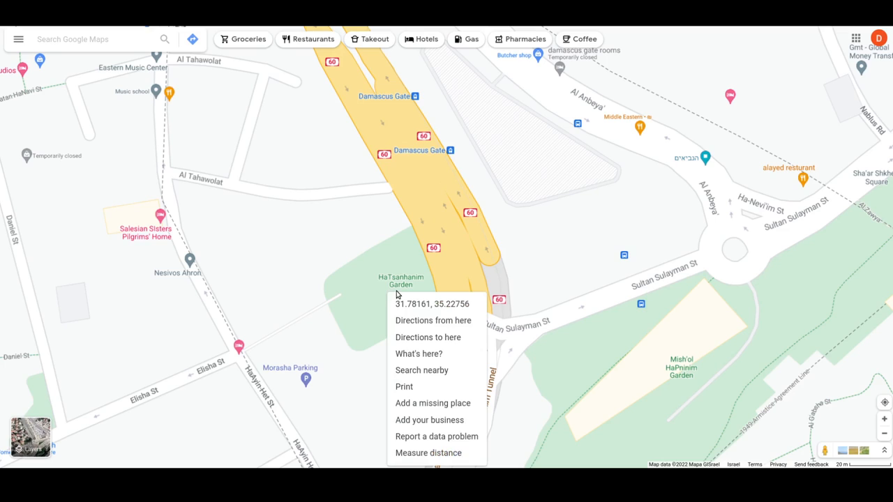
mouse_move(416, 310)
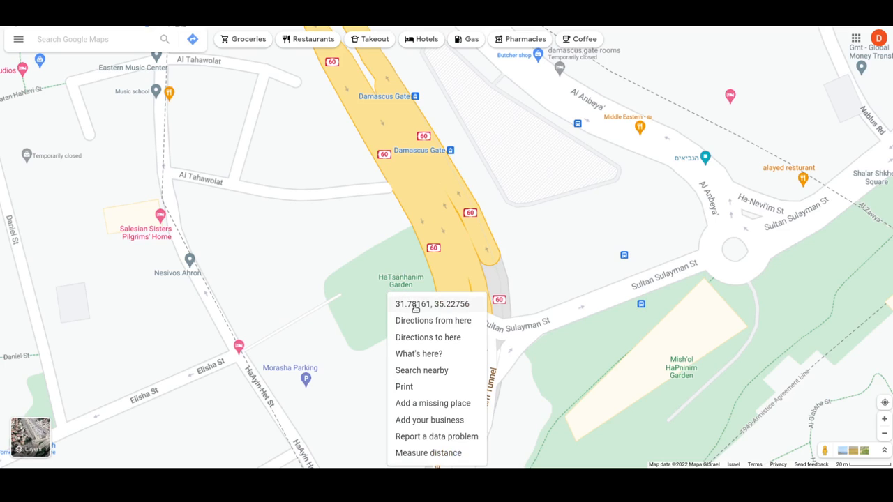
mouse_move(410, 305)
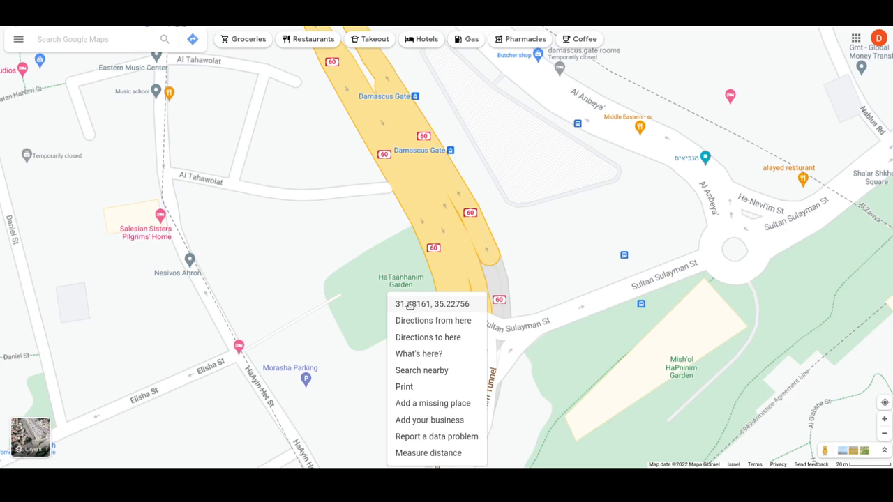
mouse_move(418, 308)
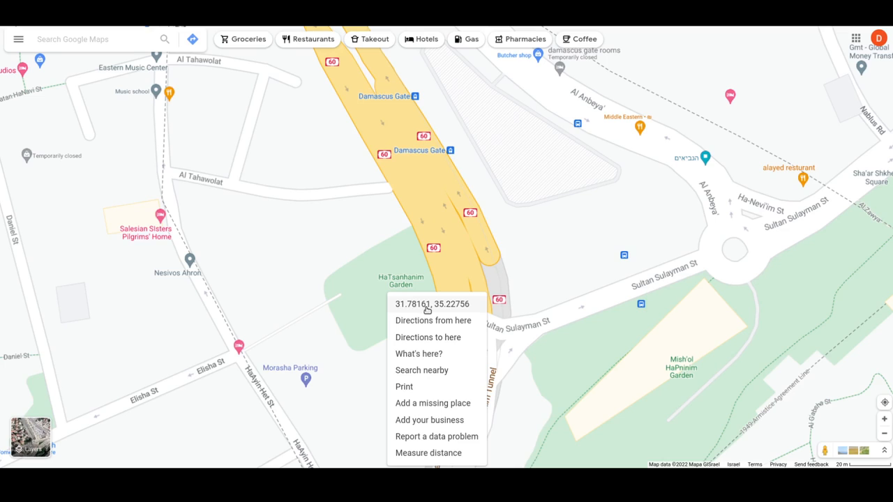
mouse_move(441, 308)
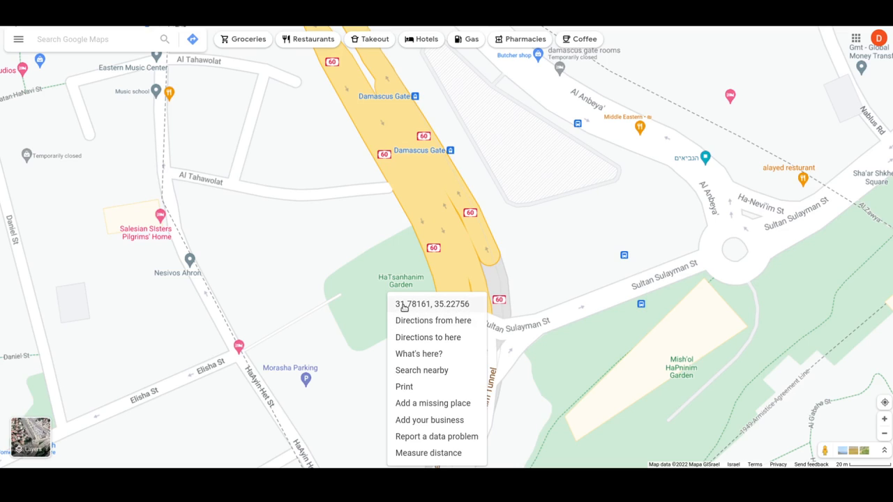
mouse_move(415, 314)
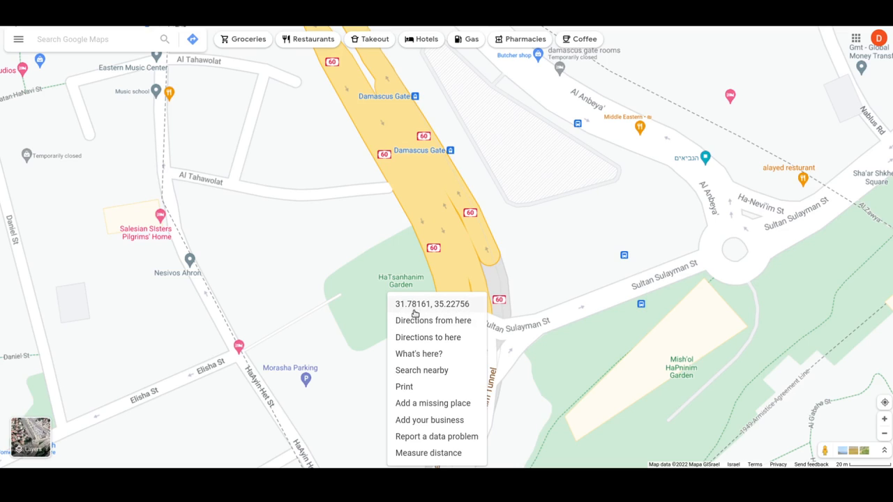
mouse_move(416, 313)
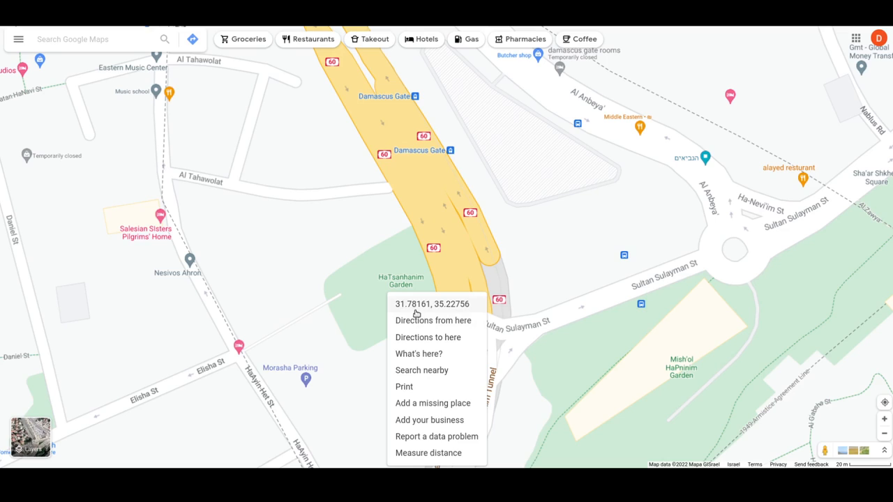
mouse_move(446, 310)
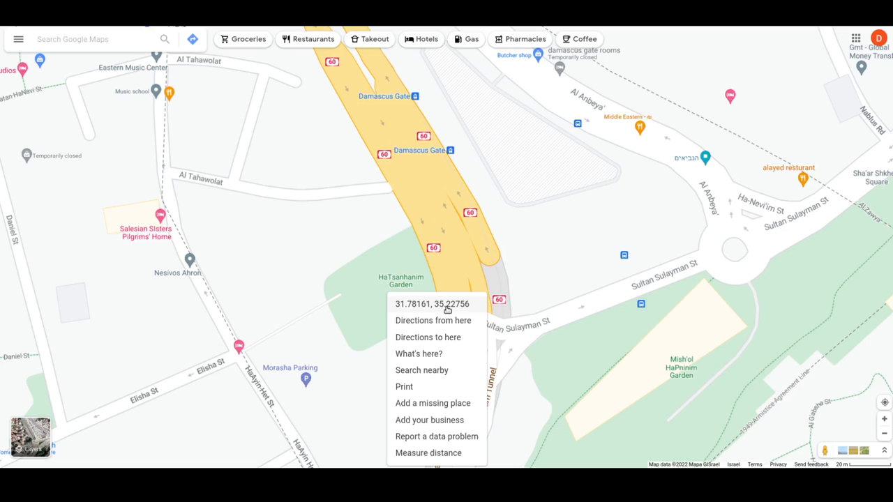
mouse_move(460, 312)
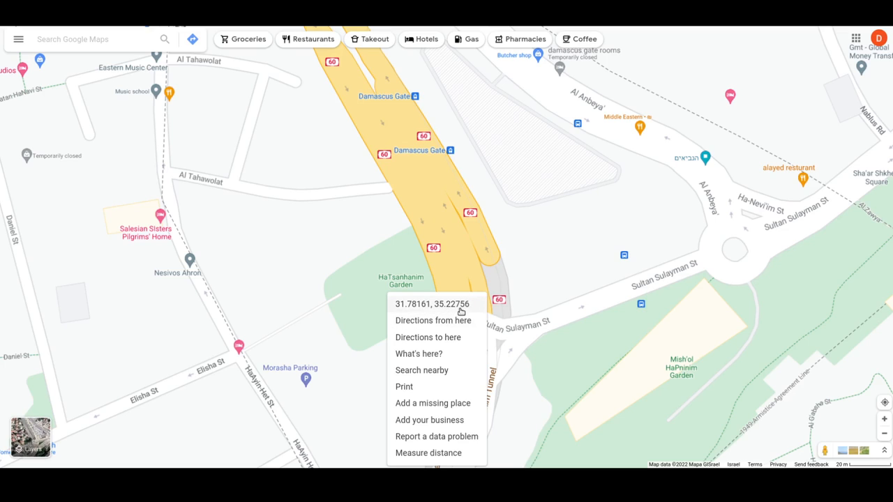
mouse_move(427, 314)
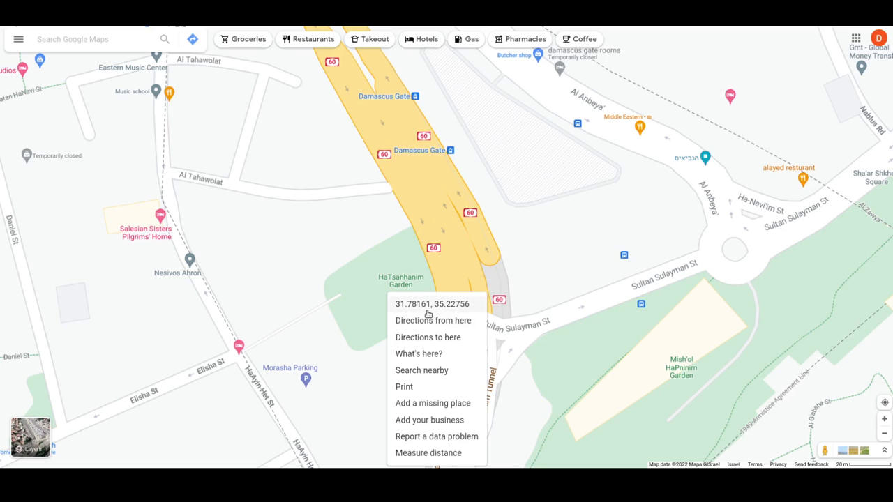
mouse_move(421, 308)
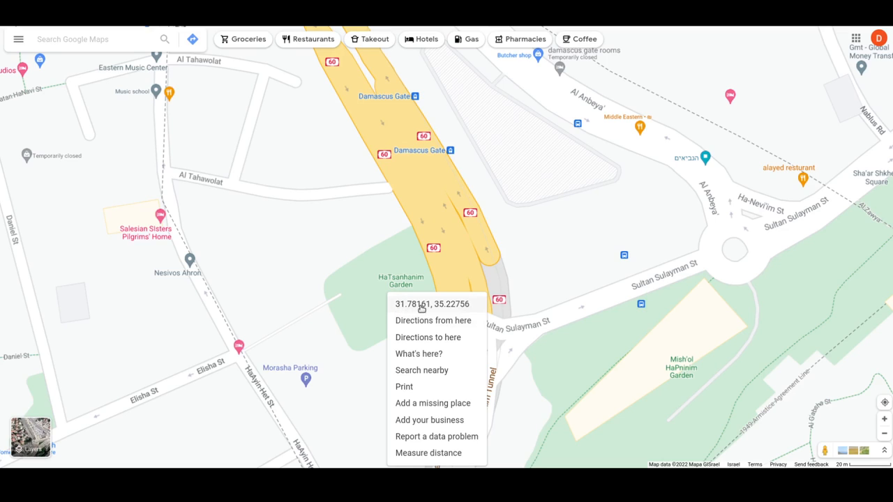
mouse_move(452, 313)
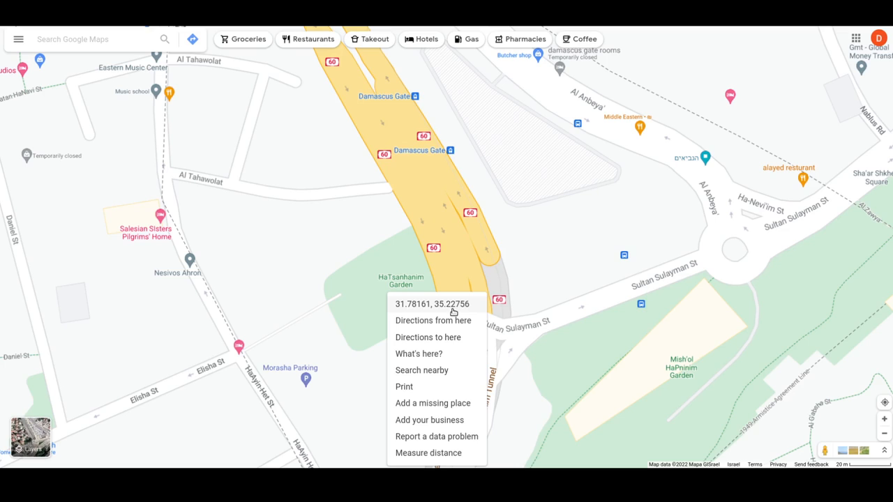
mouse_move(472, 301)
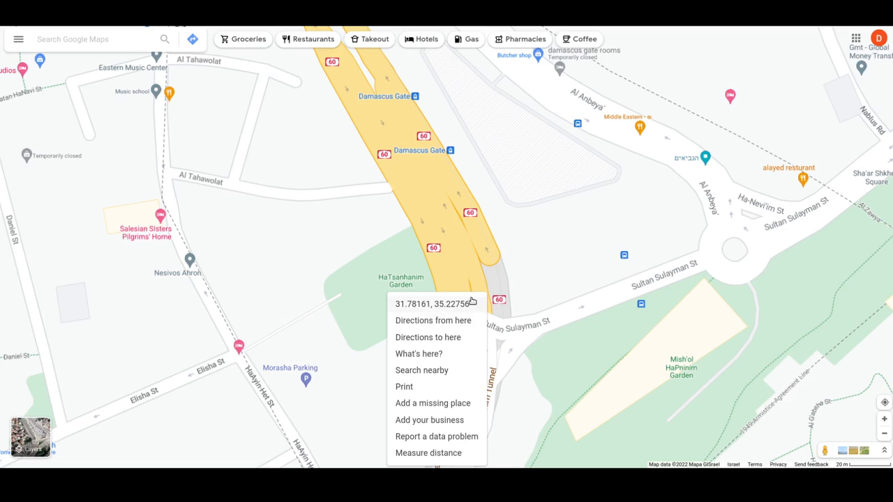
mouse_move(449, 318)
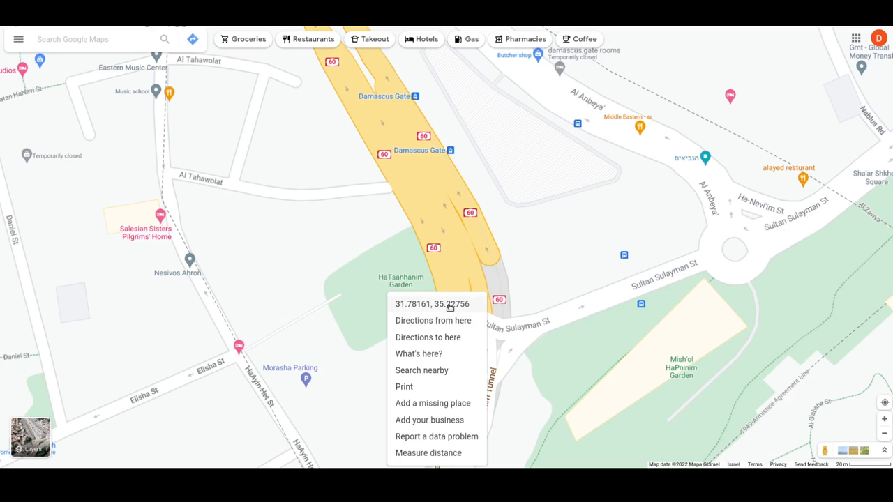
left_click(431, 304)
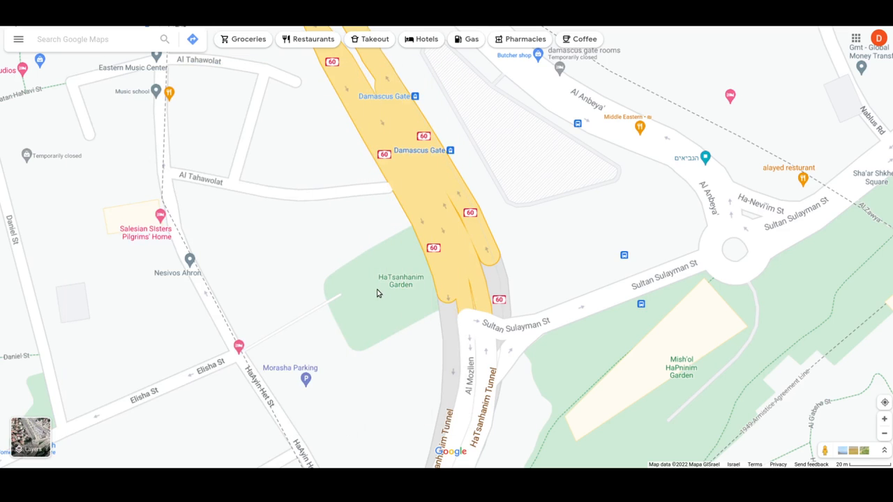
Step: Reveal the coordinates 31.78162, 35.22751 of a nearby garden point
right_click(377, 293)
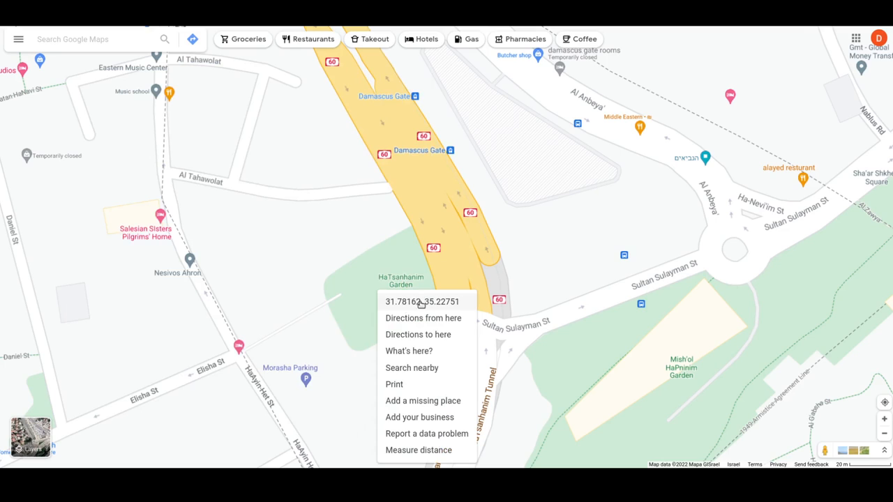
mouse_move(393, 475)
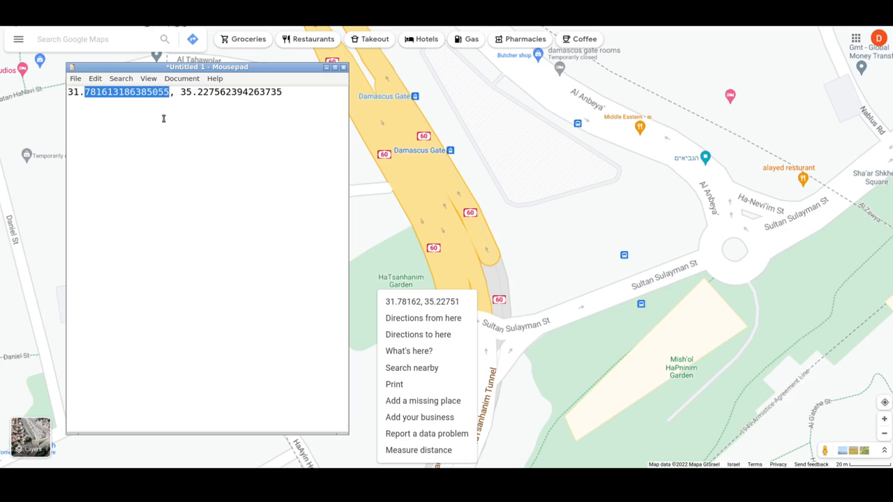
mouse_move(304, 159)
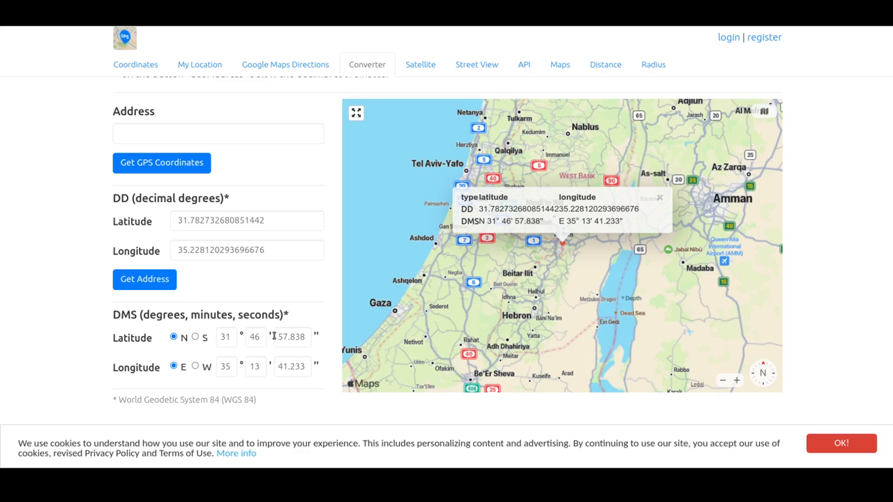
Step: Select the old DD Latitude value to replace it with 31.781613186385055
left_click(287, 336)
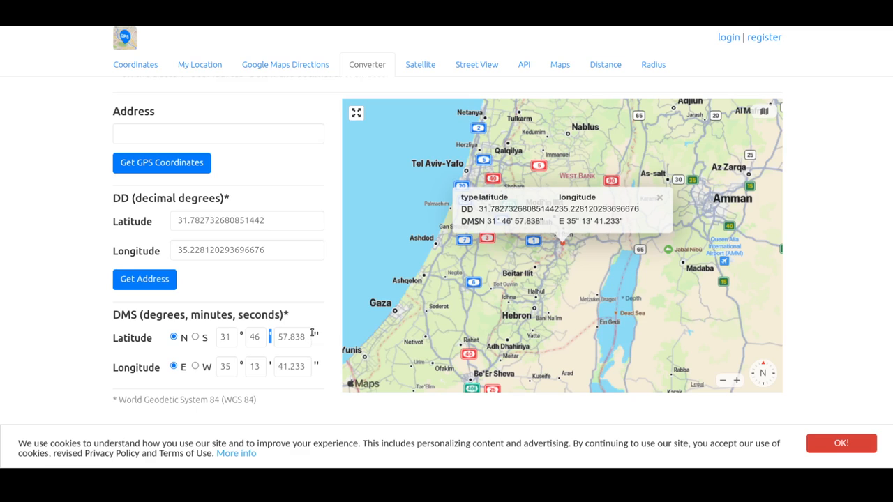
mouse_move(226, 482)
type("53.807")
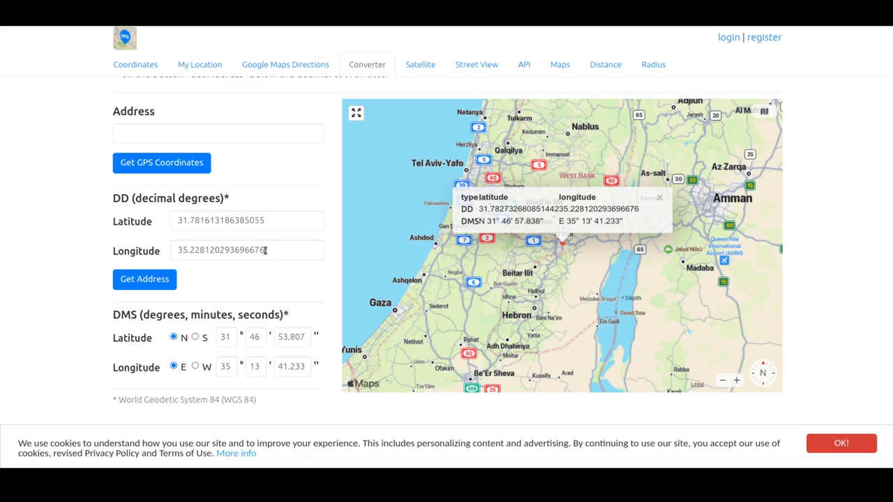
Step: Replace the DD Longitude with the garden value and regenerate coordinates for Heil HaHandasa, Jerusalem
left_click(145, 279)
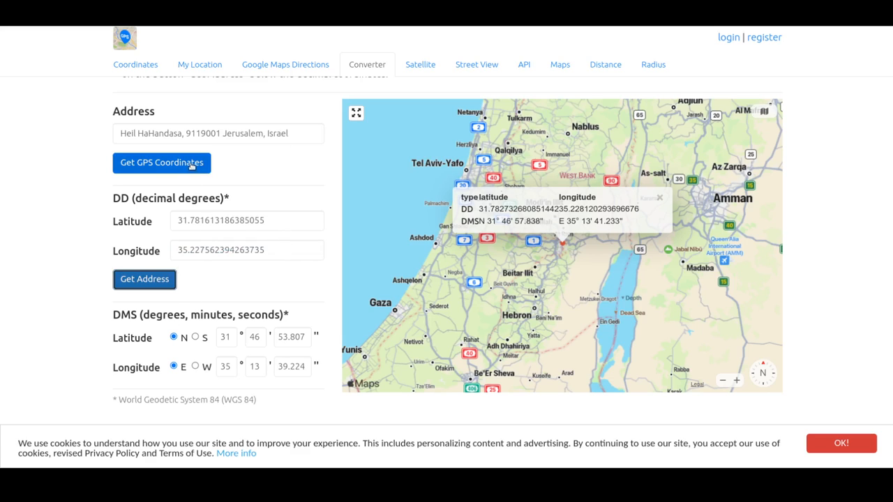
left_click(162, 162)
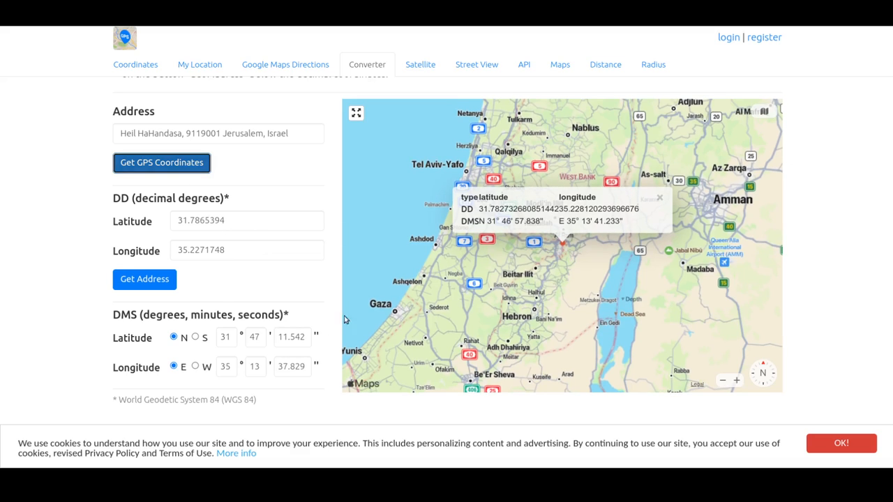
mouse_move(650, 184)
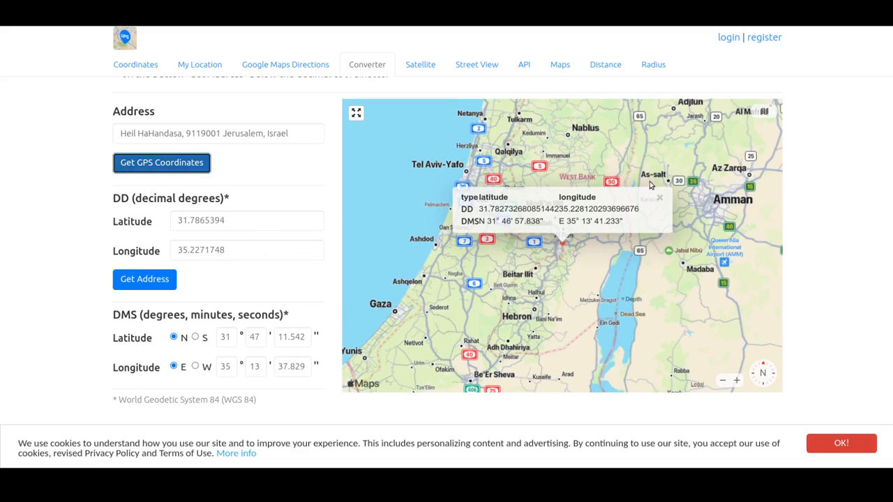
mouse_move(252, 271)
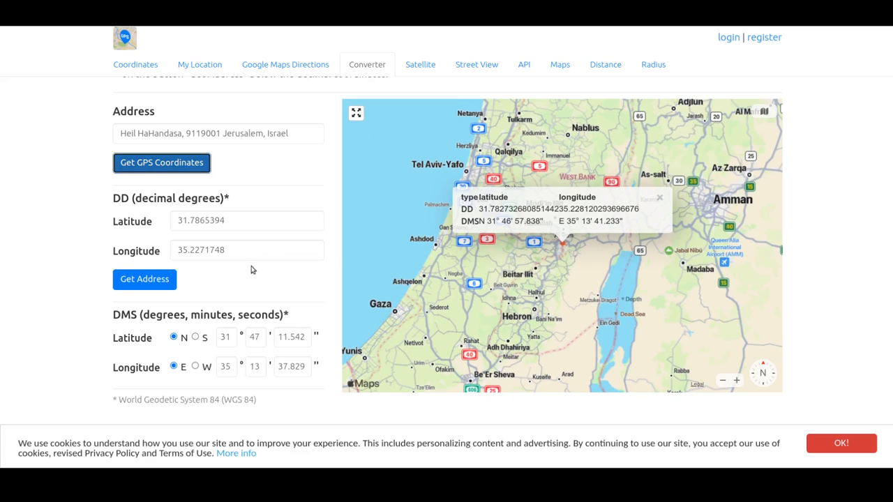
mouse_move(231, 352)
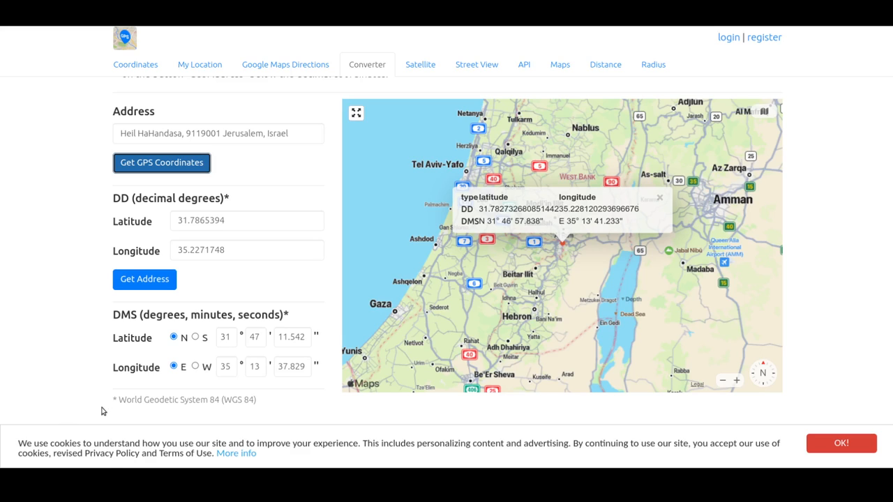
mouse_move(205, 419)
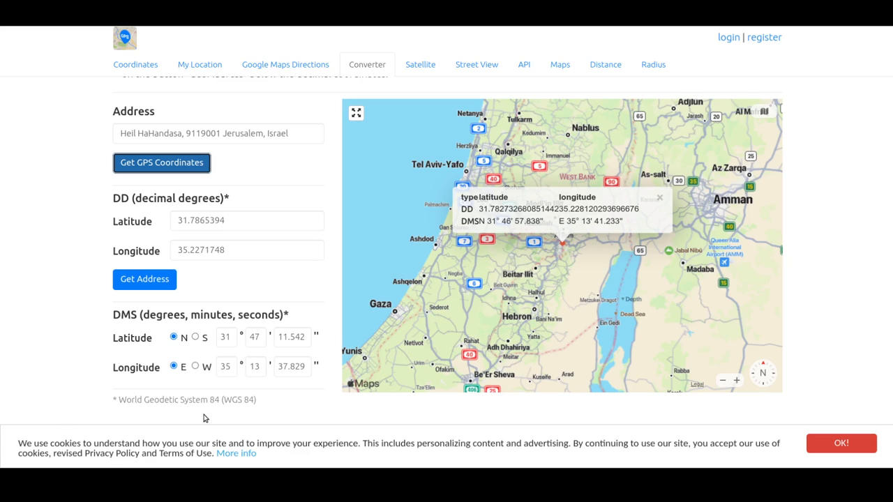